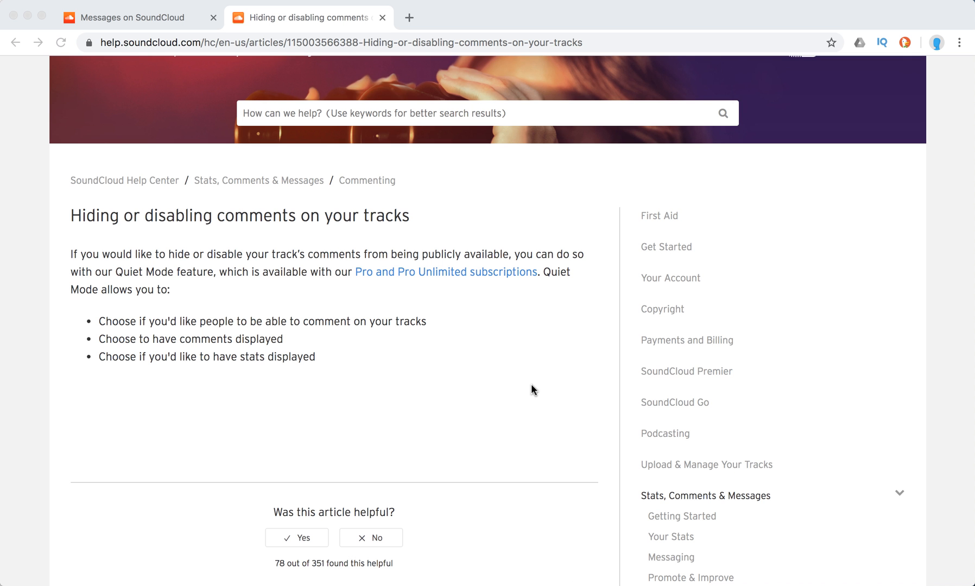
{"action": "mouse_move", "coordinate": [486, 316]}
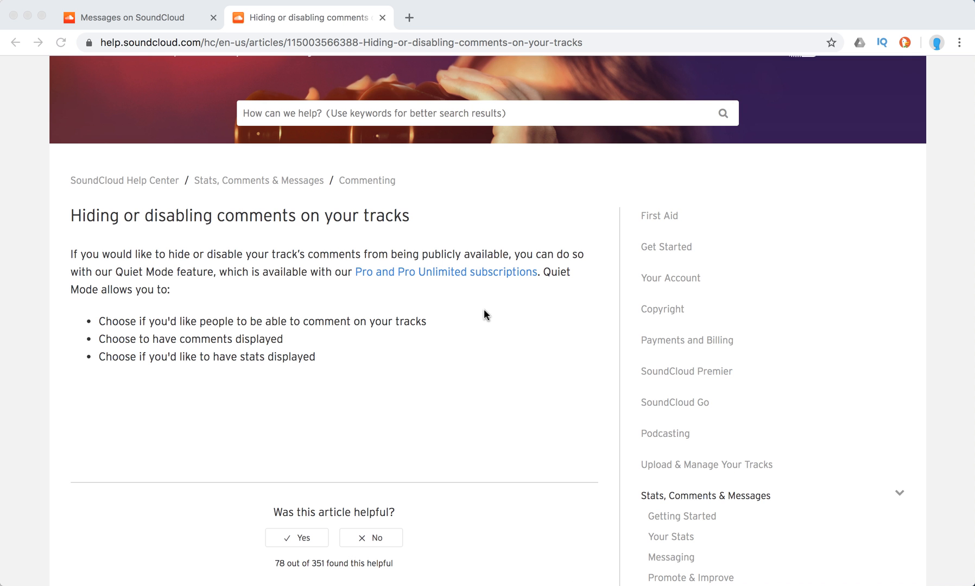
{"action": "mouse_move", "coordinate": [504, 288]}
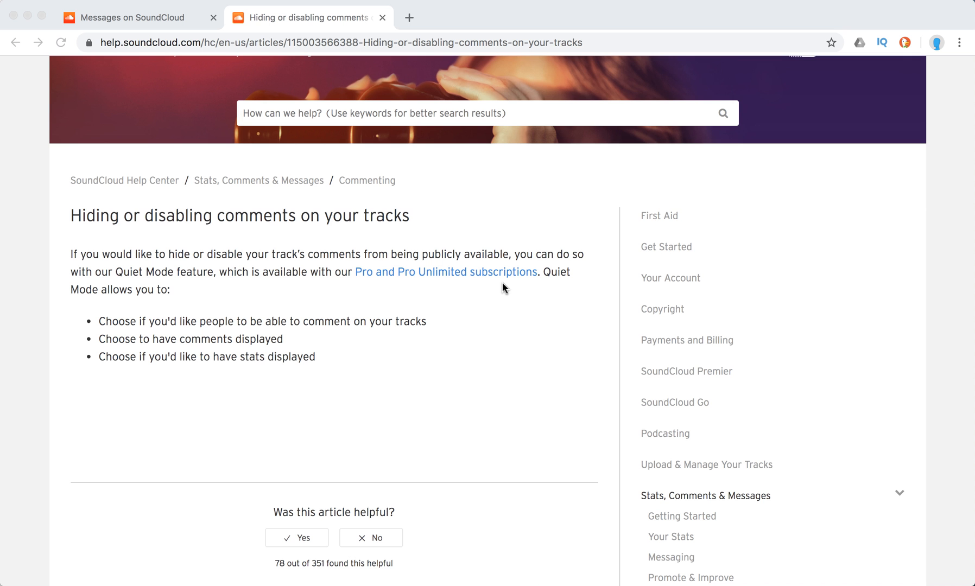
{"action": "mouse_move", "coordinate": [472, 455]}
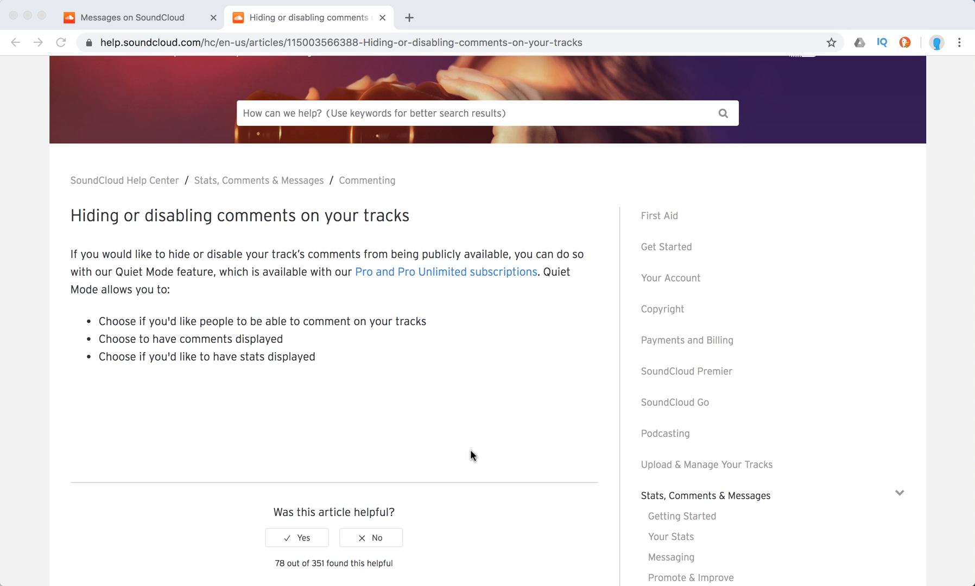
{"action": "mouse_move", "coordinate": [142, 344]}
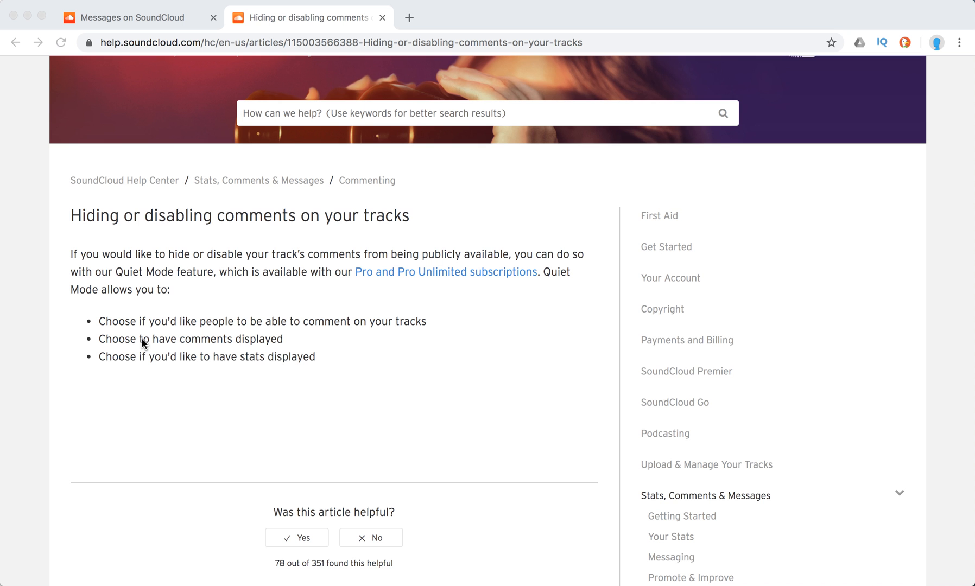
{"action": "mouse_move", "coordinate": [313, 347]}
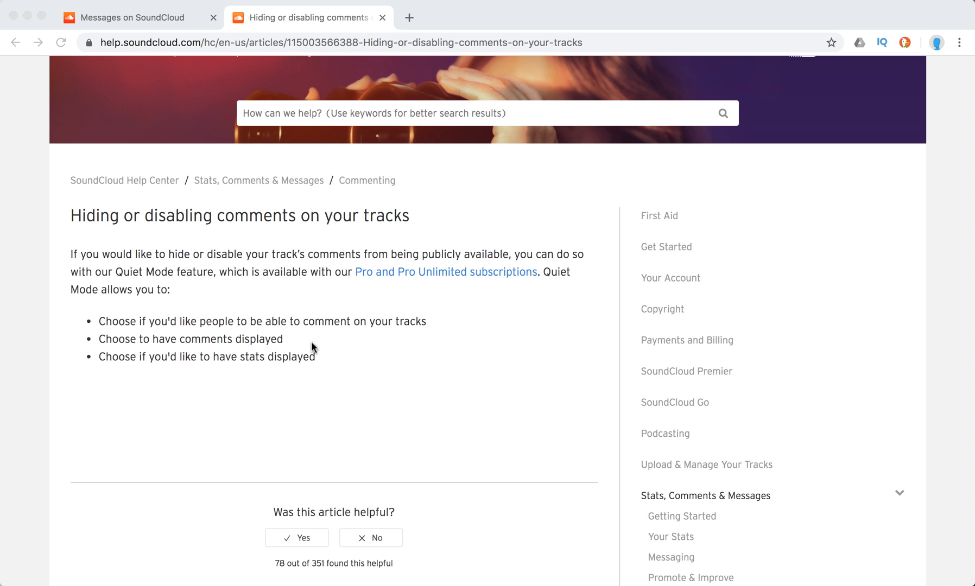
{"action": "mouse_move", "coordinate": [351, 355]}
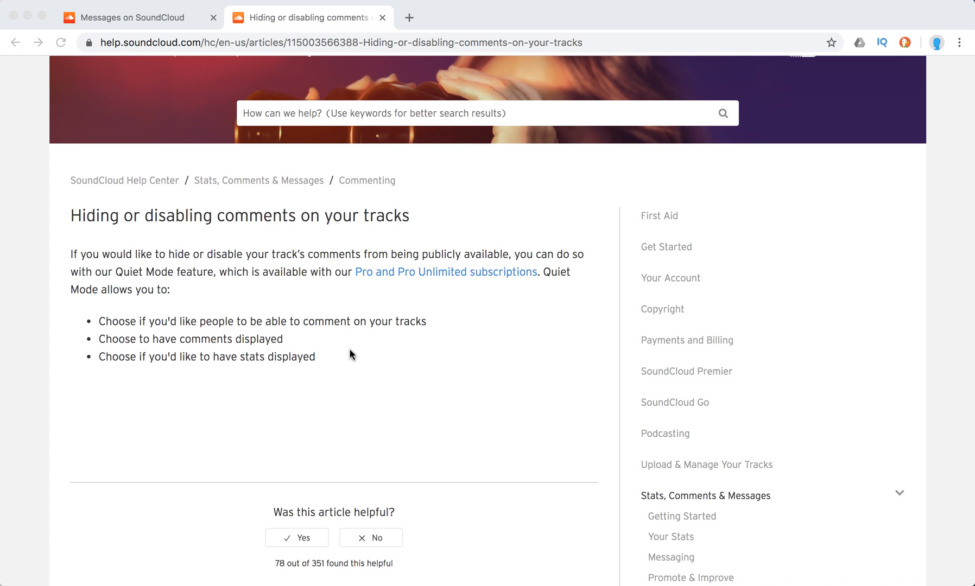
{"action": "mouse_move", "coordinate": [356, 357]}
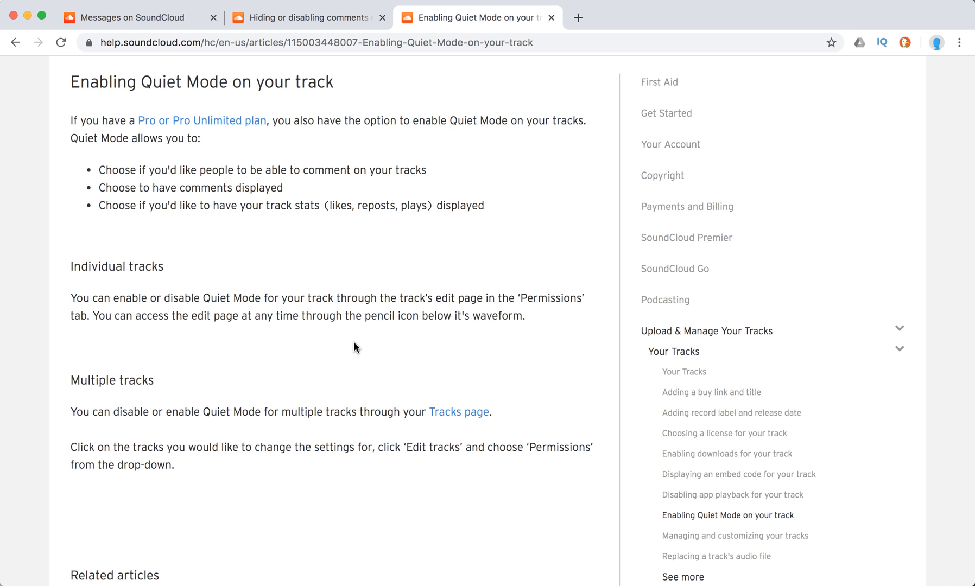
- Scroll the Quiet Mode help article down to its Individual tracks instructions
{"action": "scroll", "scroll_direction": "down", "scroll_amount": 3}
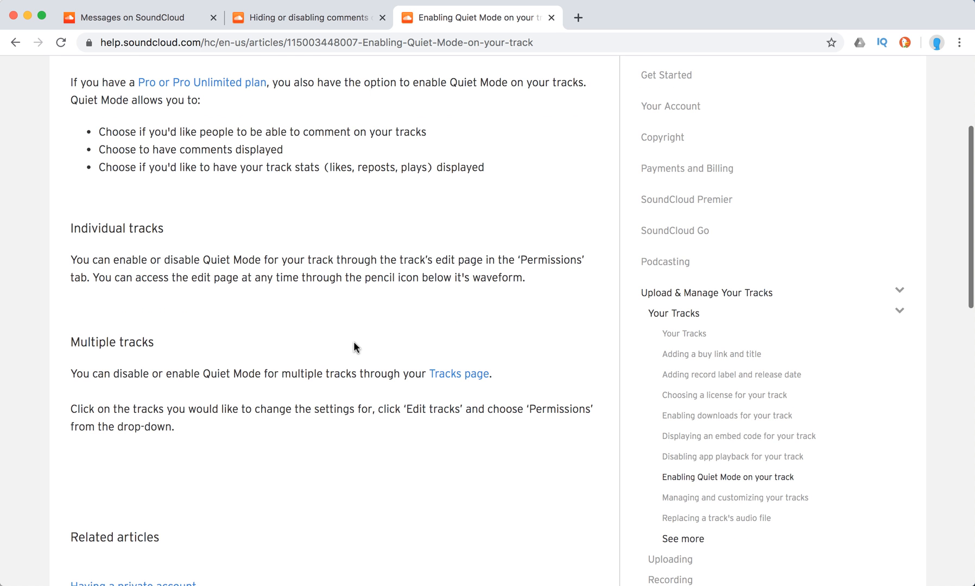
{"action": "scroll", "scroll_direction": "down", "scroll_amount": 3}
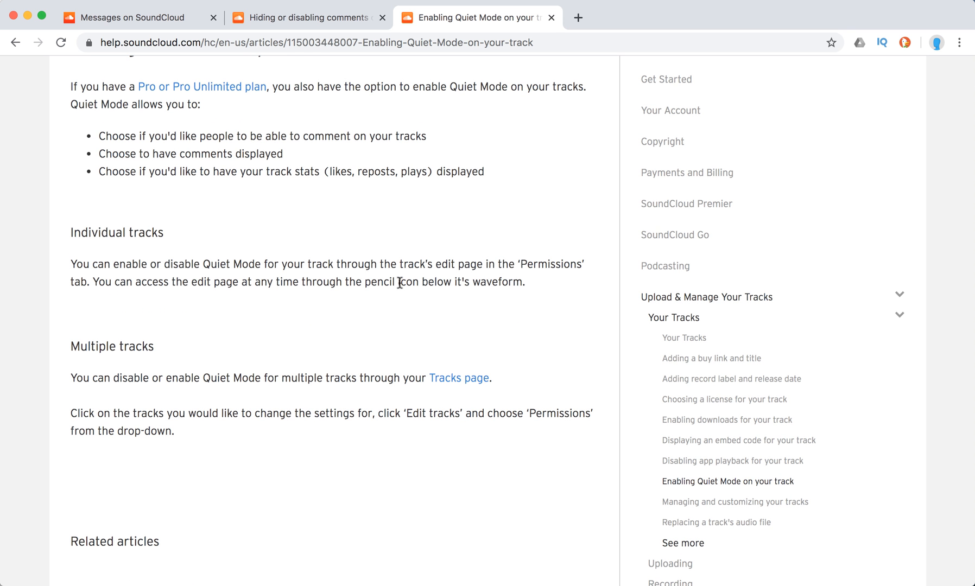
{"action": "mouse_move", "coordinate": [542, 271]}
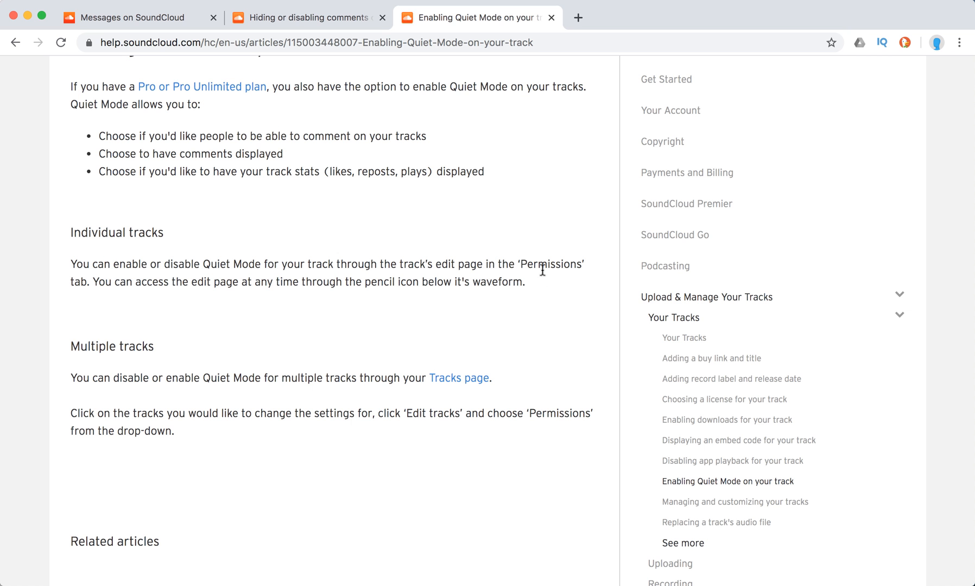
{"action": "mouse_move", "coordinate": [429, 279]}
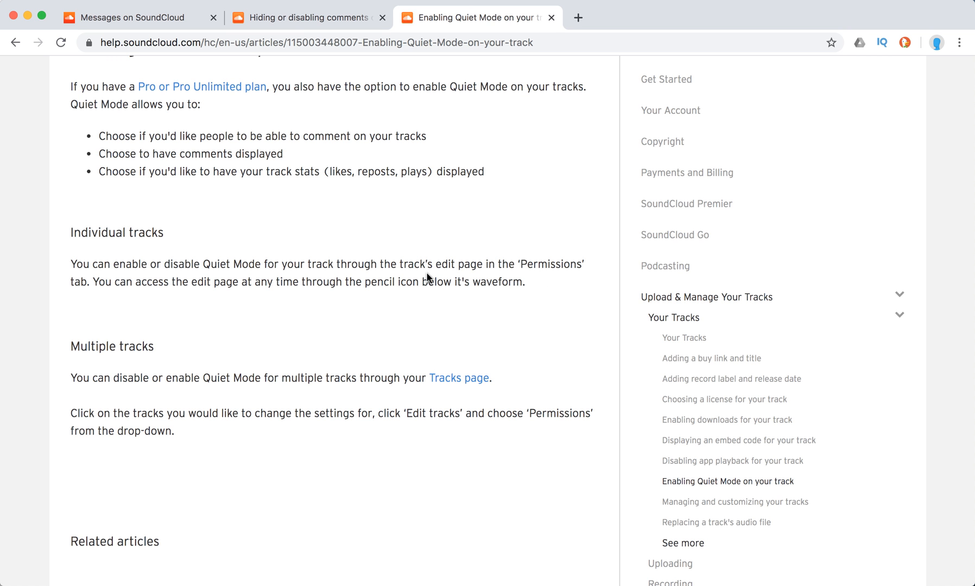
{"action": "mouse_move", "coordinate": [496, 287]}
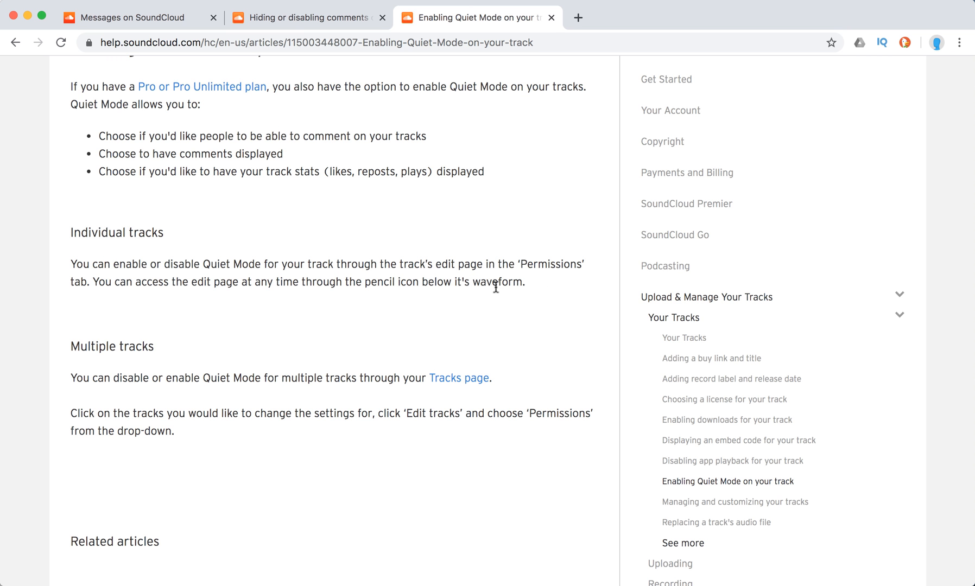
{"action": "mouse_move", "coordinate": [281, 351]}
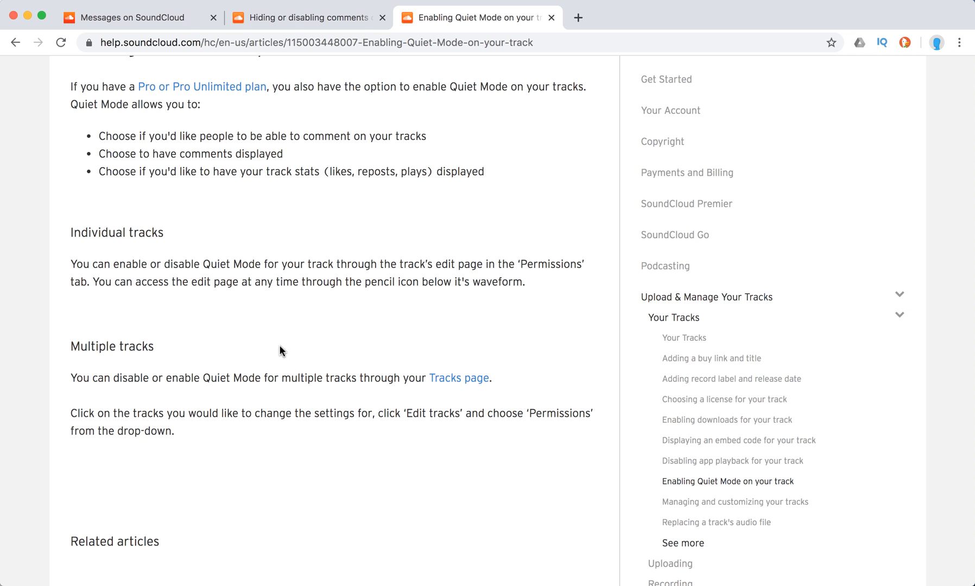
{"action": "mouse_move", "coordinate": [284, 357]}
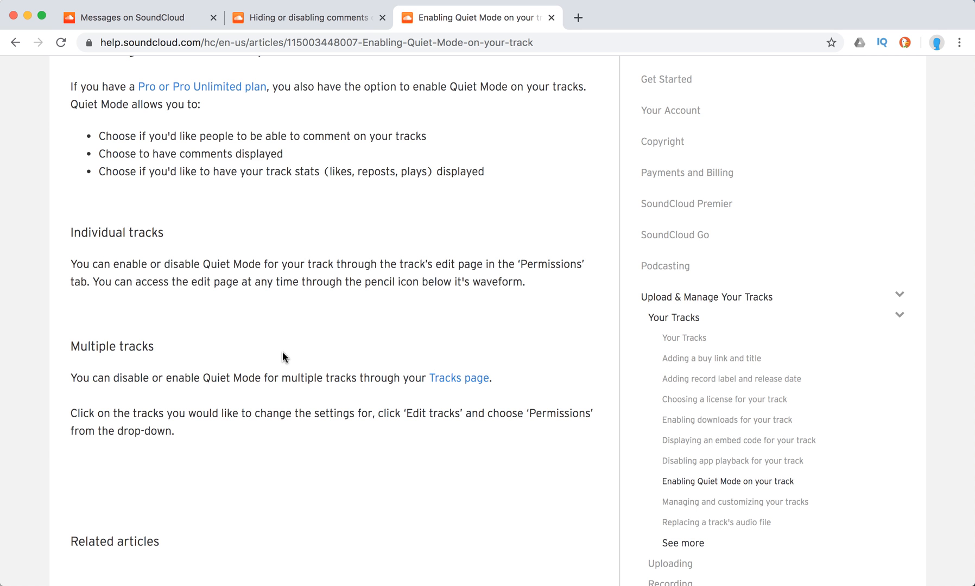
- Return to SoundCloud and open your profile's Tracks list showing Test Audio1 and Simple test
{"action": "left_click", "coordinate": [131, 17]}
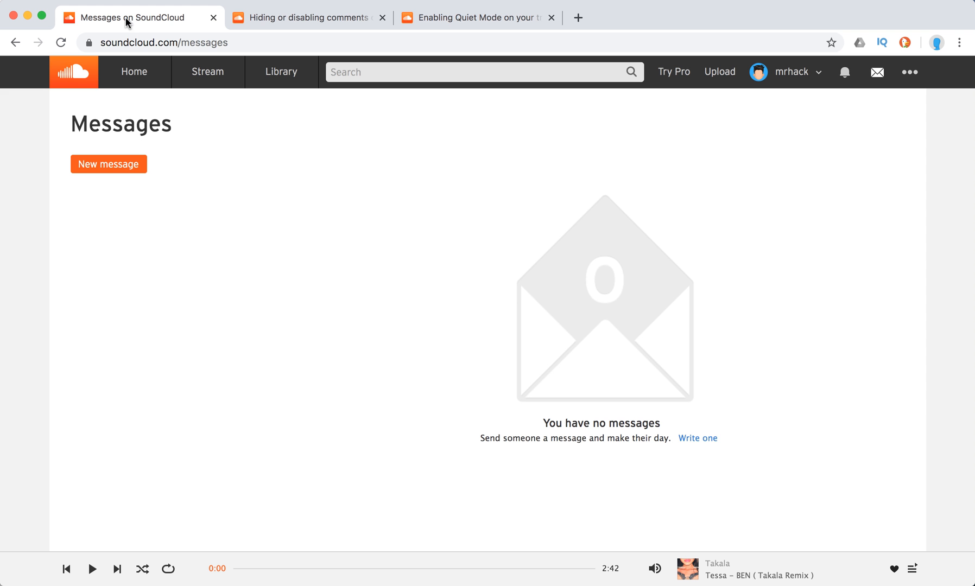
{"action": "left_click", "coordinate": [792, 71]}
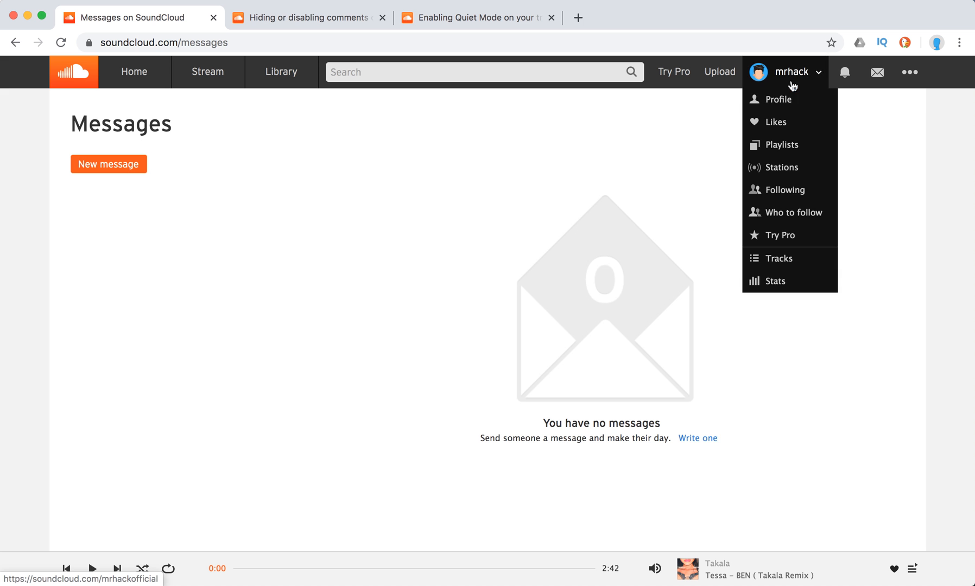
{"action": "left_click", "coordinate": [778, 99]}
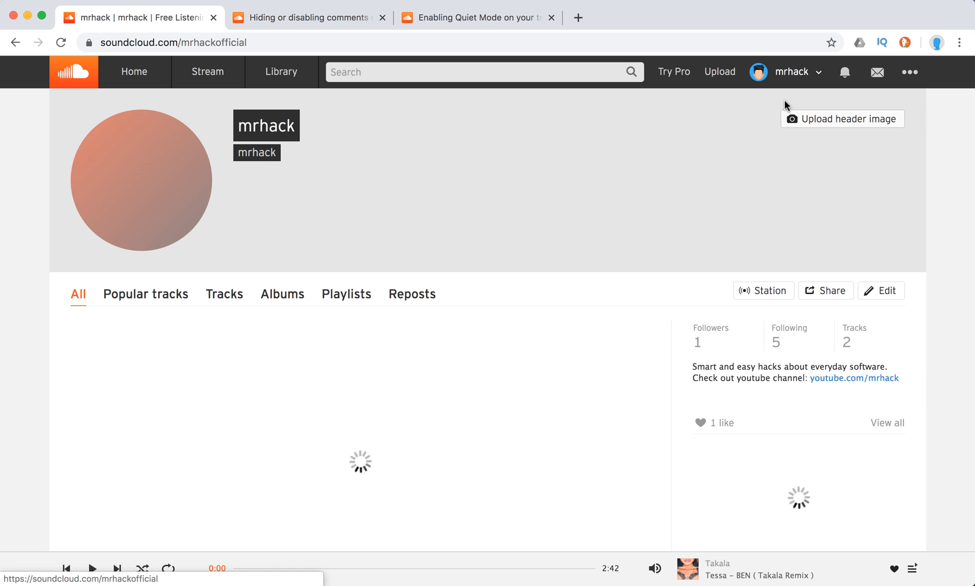
{"action": "left_click", "coordinate": [223, 294]}
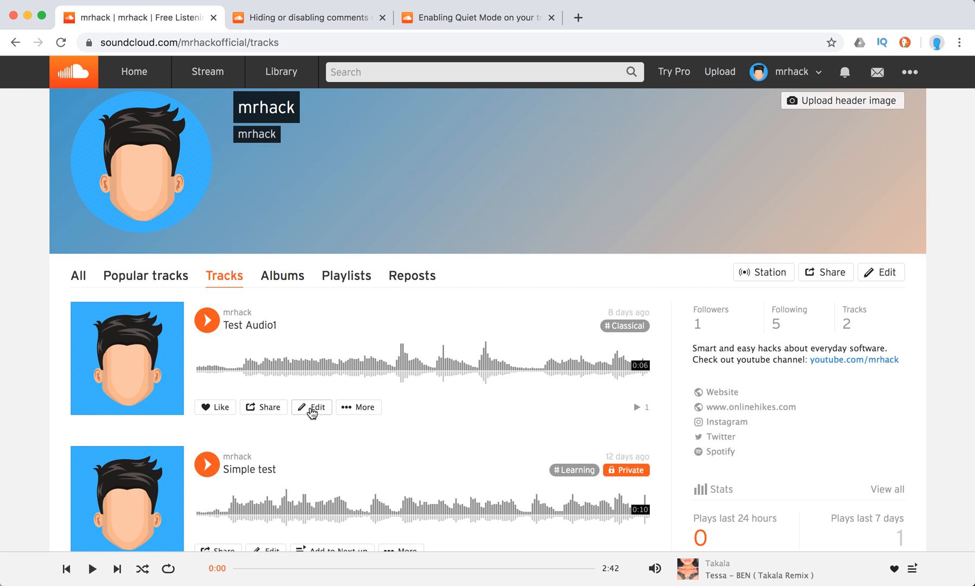
- Edit Test Audio1 and view its Permissions tab with Pro-locked Quiet Mode options
{"action": "left_click", "coordinate": [311, 407]}
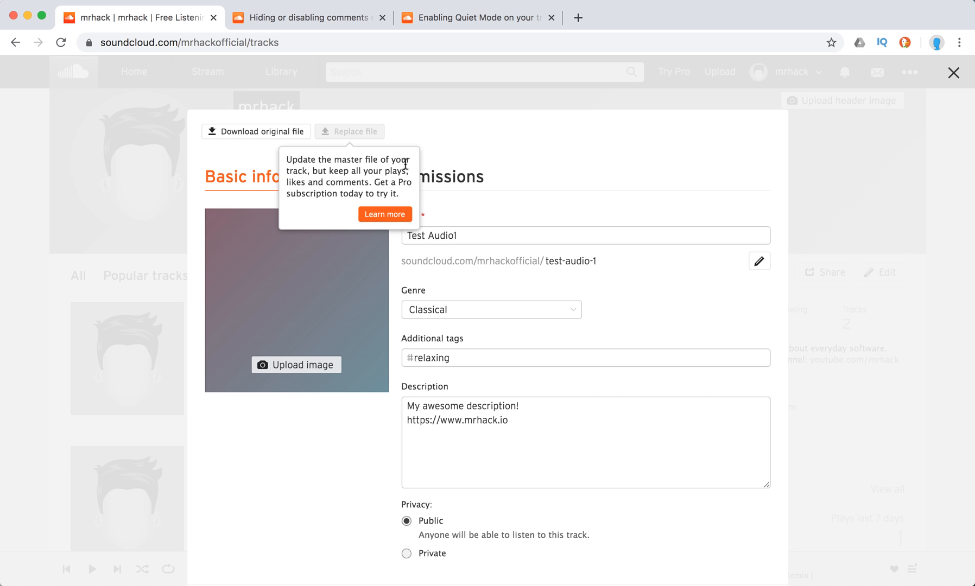
{"action": "left_click", "coordinate": [436, 177]}
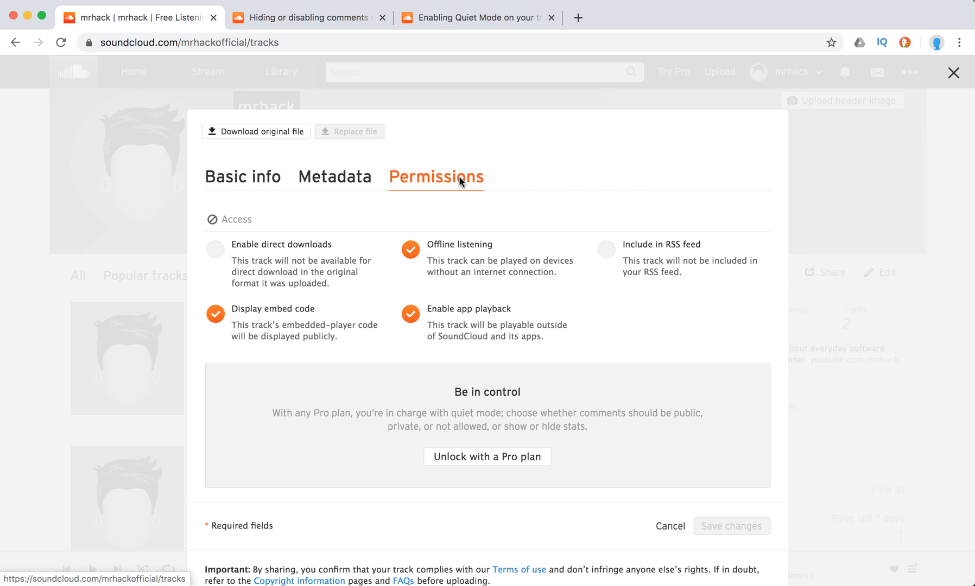
{"action": "mouse_move", "coordinate": [572, 291]}
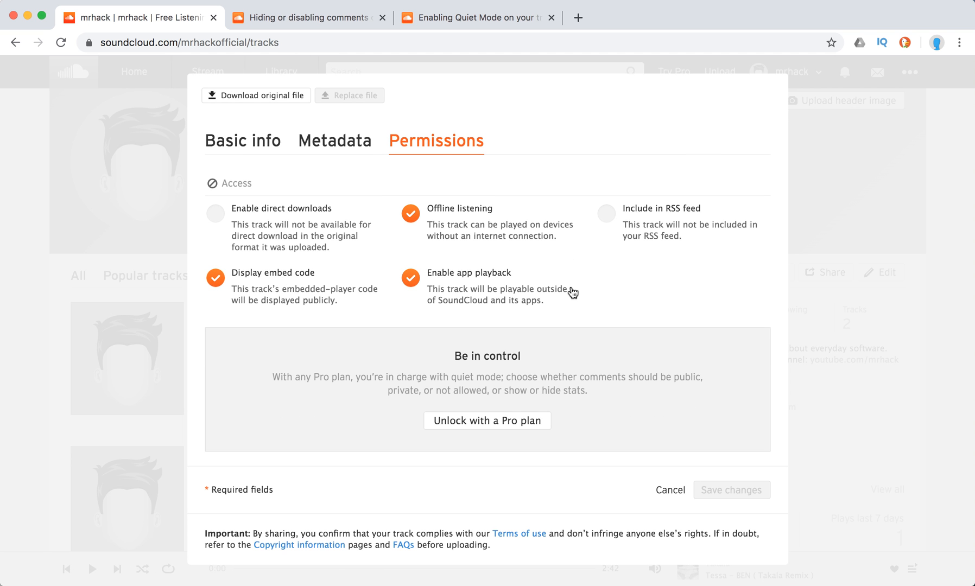
{"action": "mouse_move", "coordinate": [551, 293]}
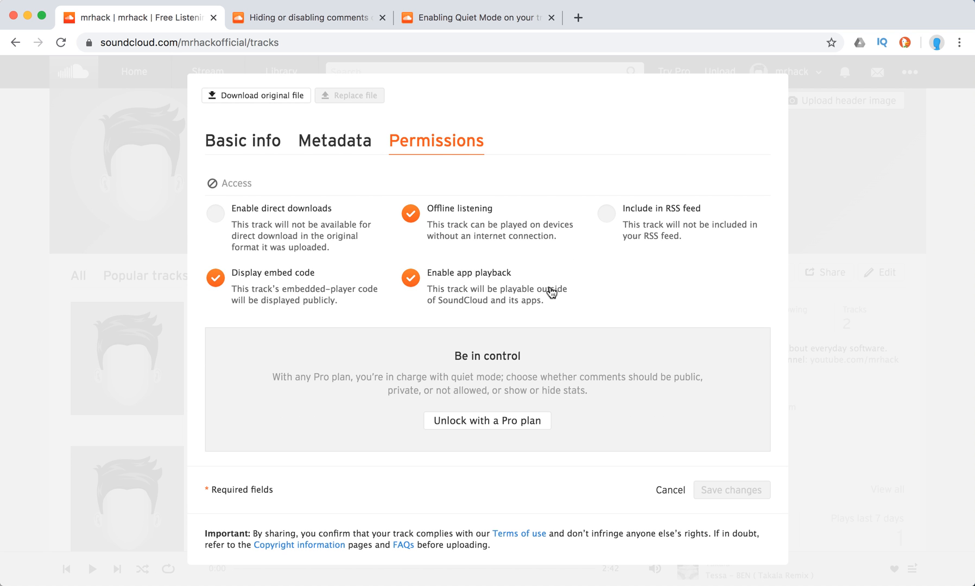
{"action": "mouse_move", "coordinate": [275, 267]}
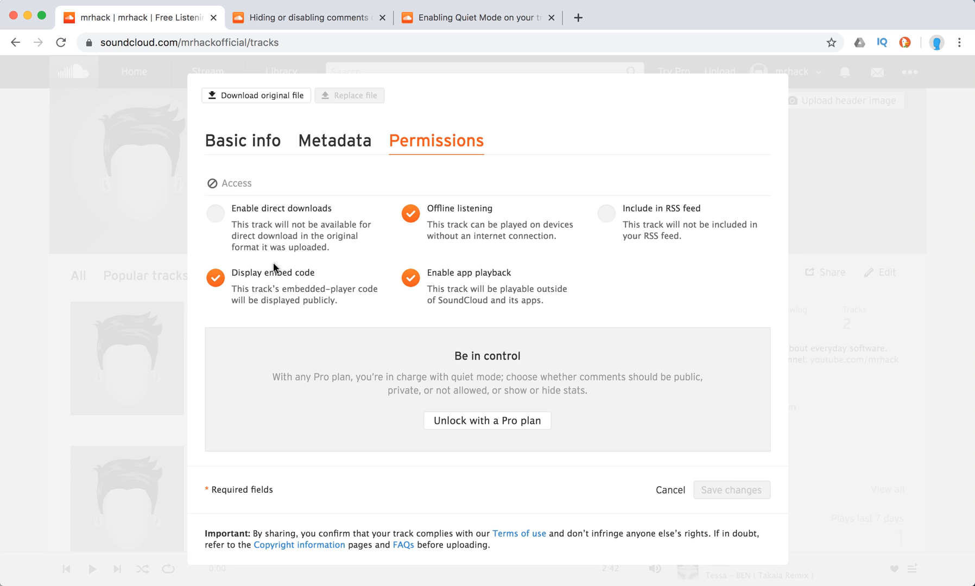
{"action": "mouse_move", "coordinate": [528, 205]}
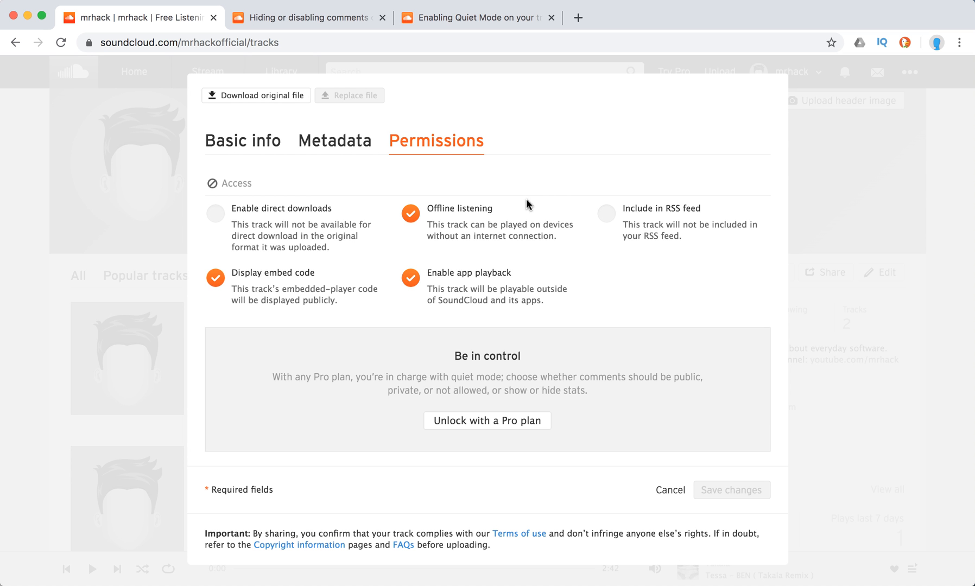
{"action": "mouse_move", "coordinate": [519, 339]}
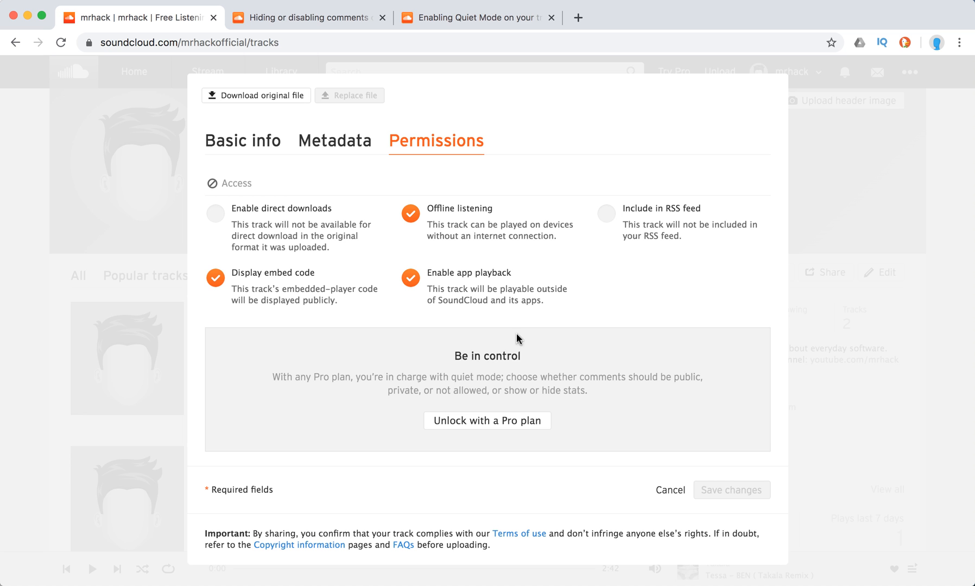
{"action": "mouse_move", "coordinate": [595, 347]}
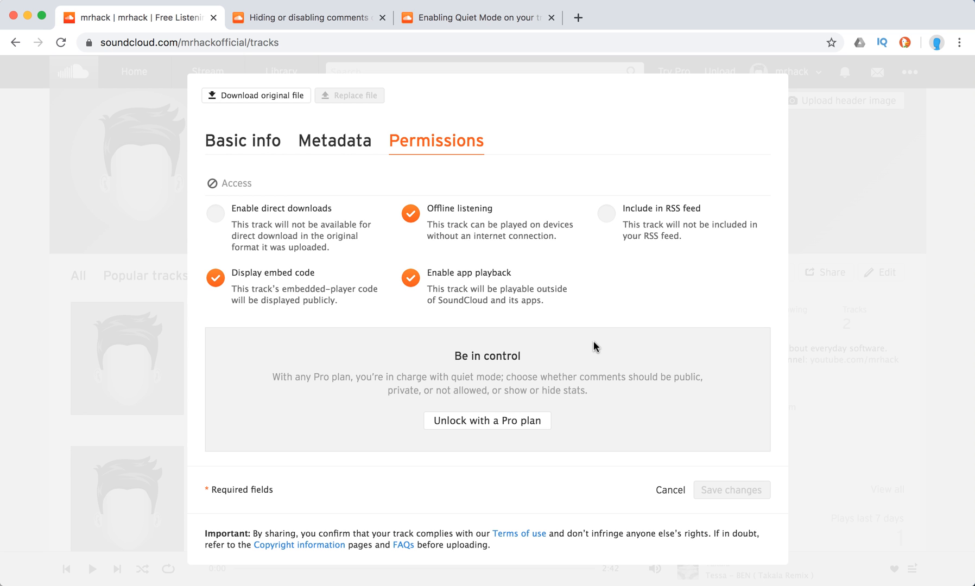
{"action": "mouse_move", "coordinate": [603, 338]}
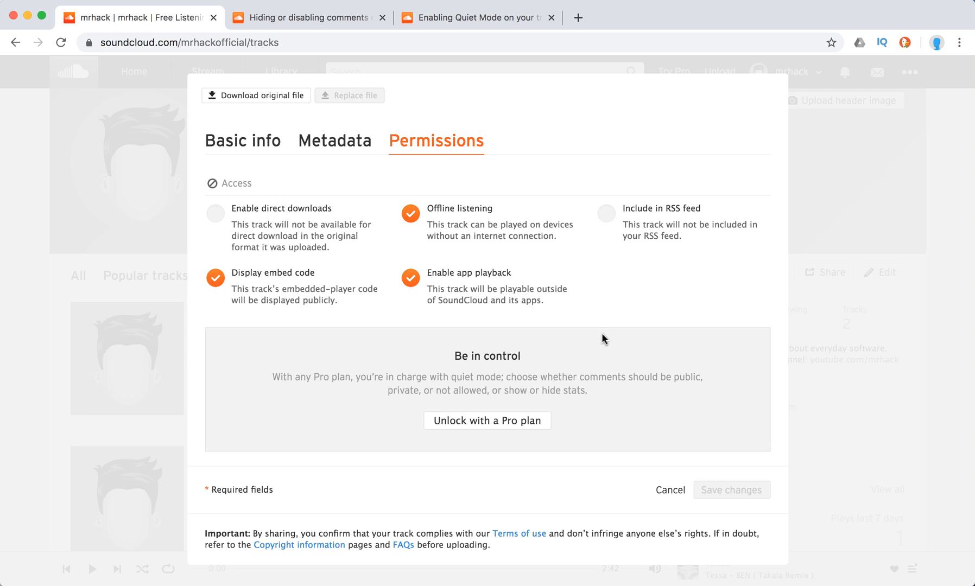